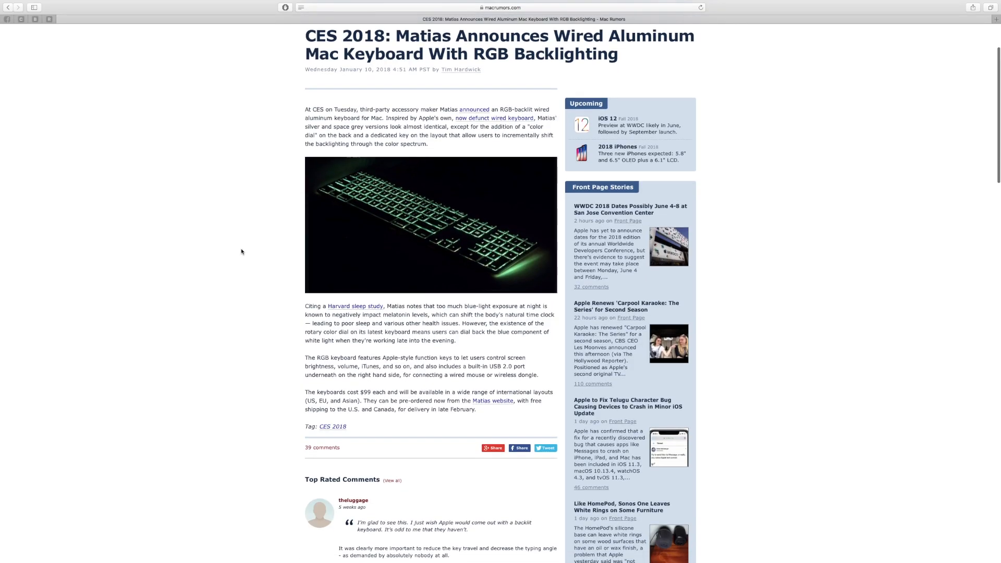
- Follow the Matias link from MacRumors to the matias.ca RGB keyboard press release and read down it
{"action": "left_click", "coordinate": [472, 109]}
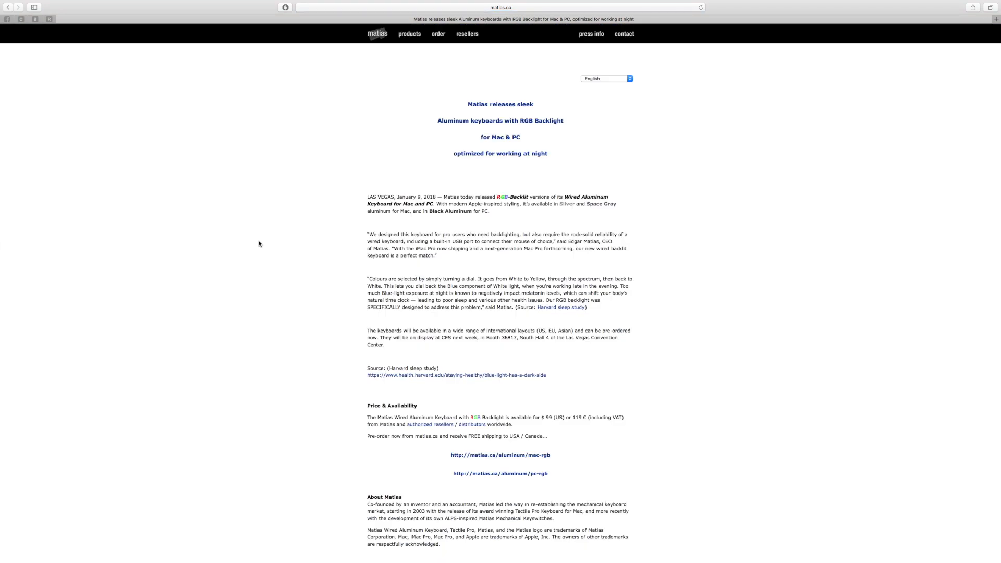
{"action": "scroll", "scroll_direction": "down", "scroll_amount": 3}
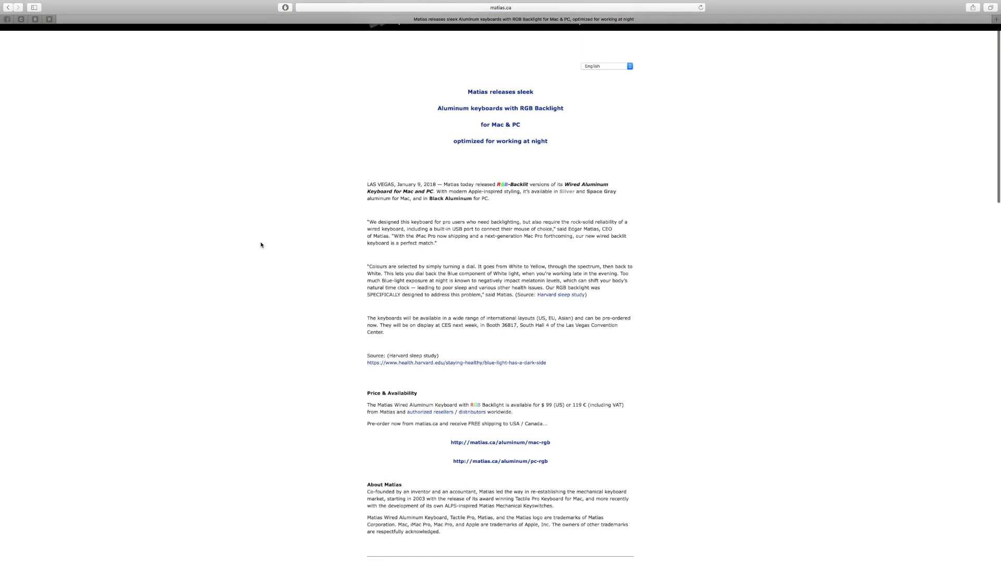
{"action": "scroll", "scroll_direction": "down", "scroll_amount": 3}
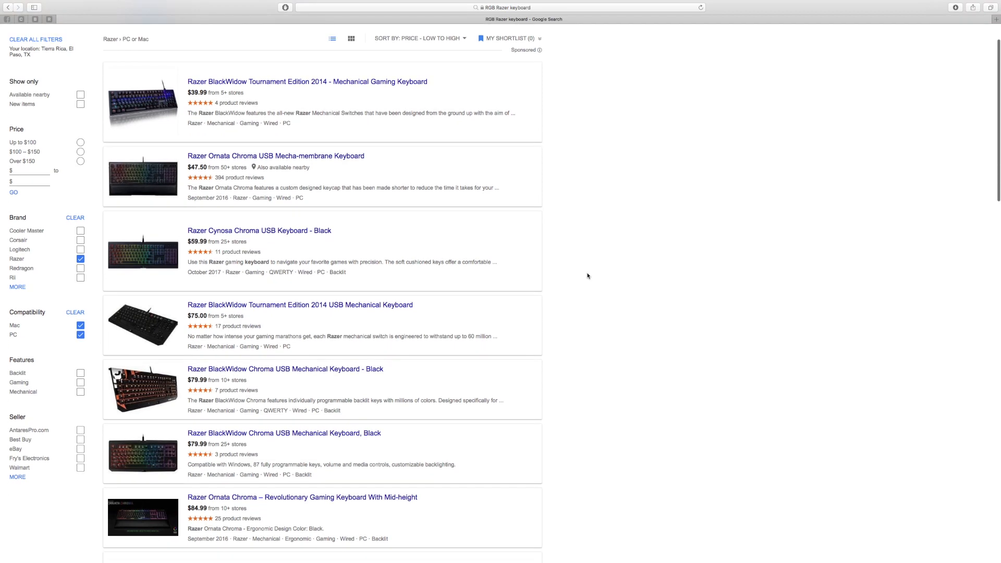
{"action": "scroll", "scroll_direction": "down", "scroll_amount": 3}
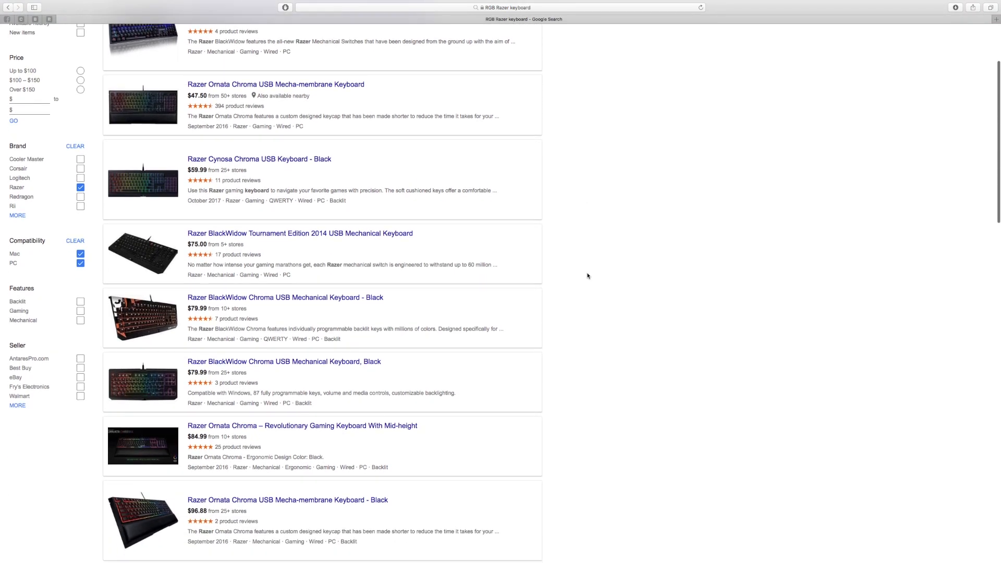
{"action": "scroll", "scroll_direction": "down", "scroll_amount": 3}
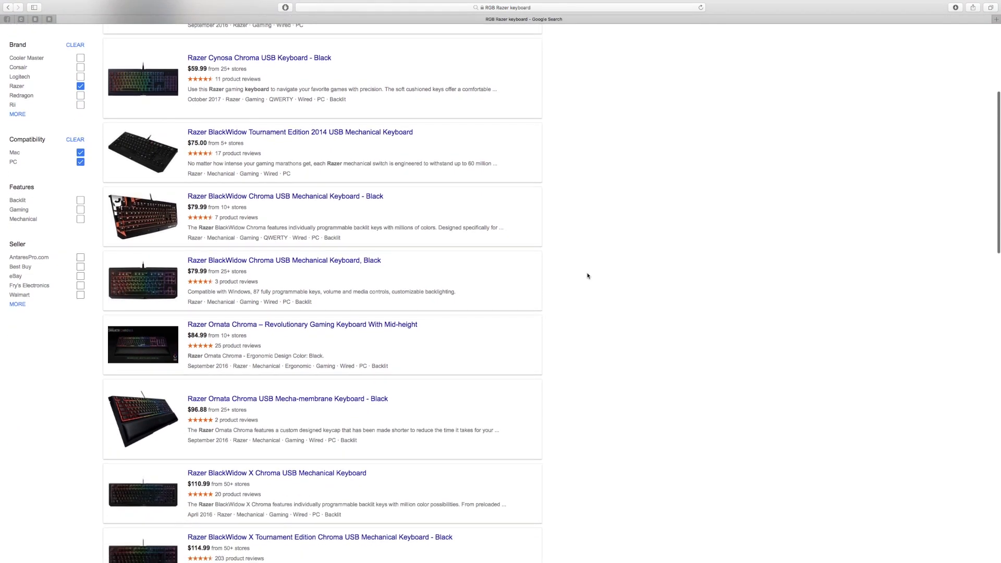
{"action": "scroll", "scroll_direction": "down", "scroll_amount": 3}
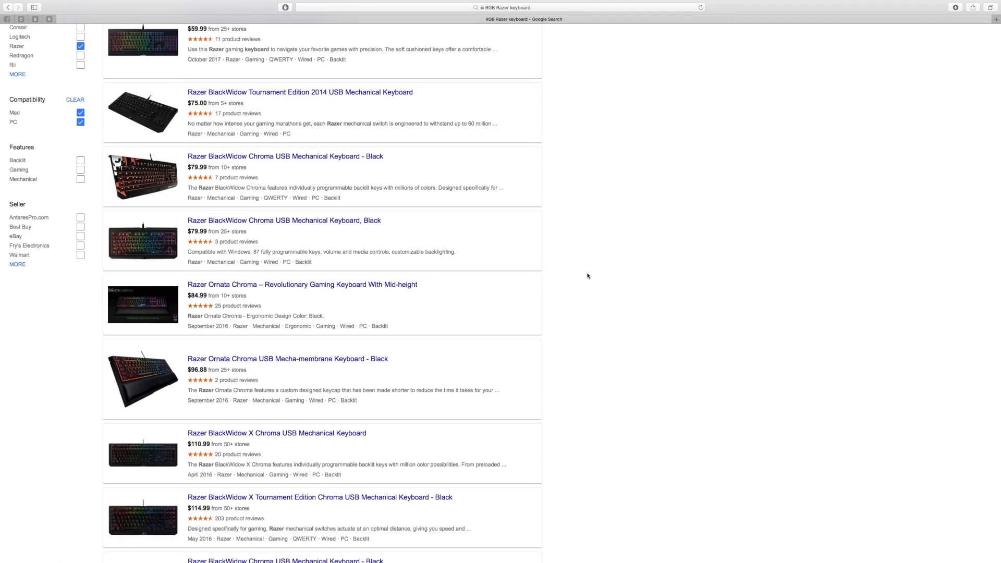